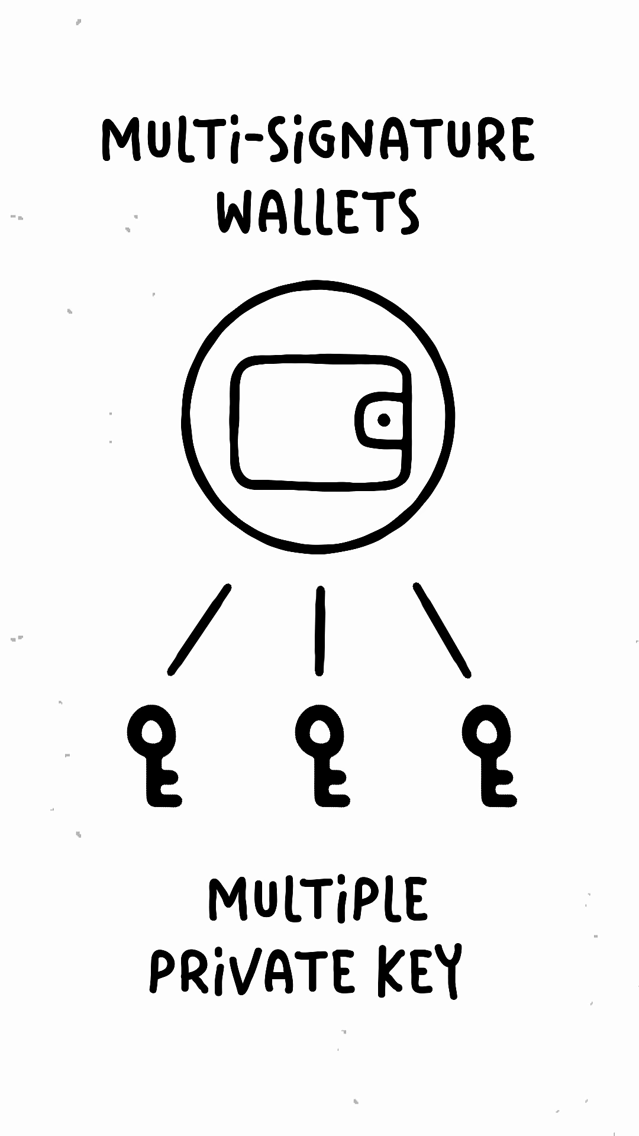
text(S)
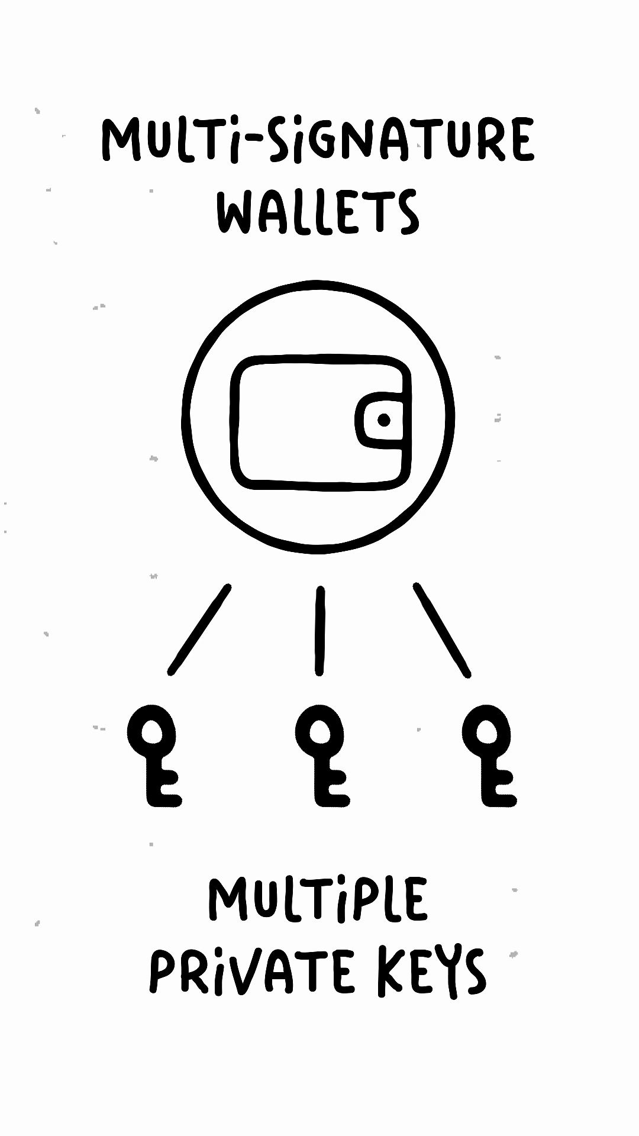